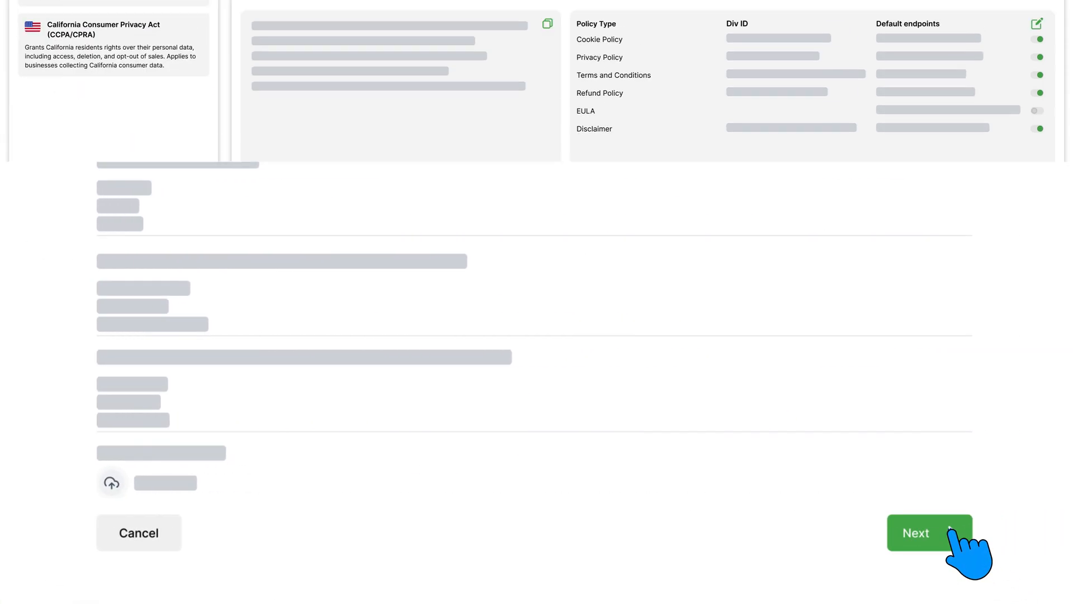
# - Submit the policy setup form to reach the Policy Documents list
pyautogui.click(929, 532)
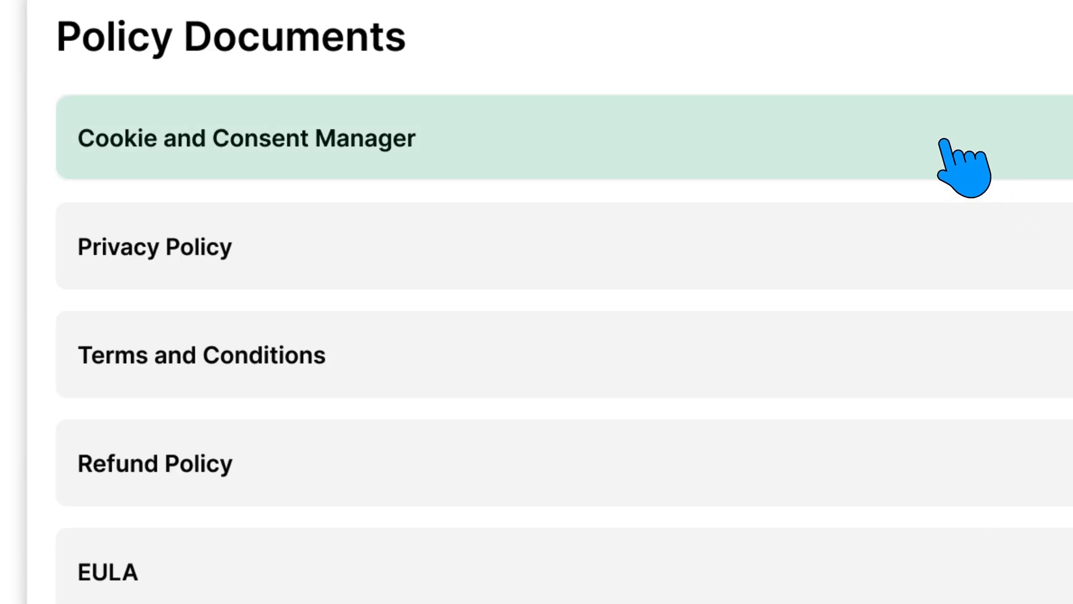
pyautogui.click(244, 137)
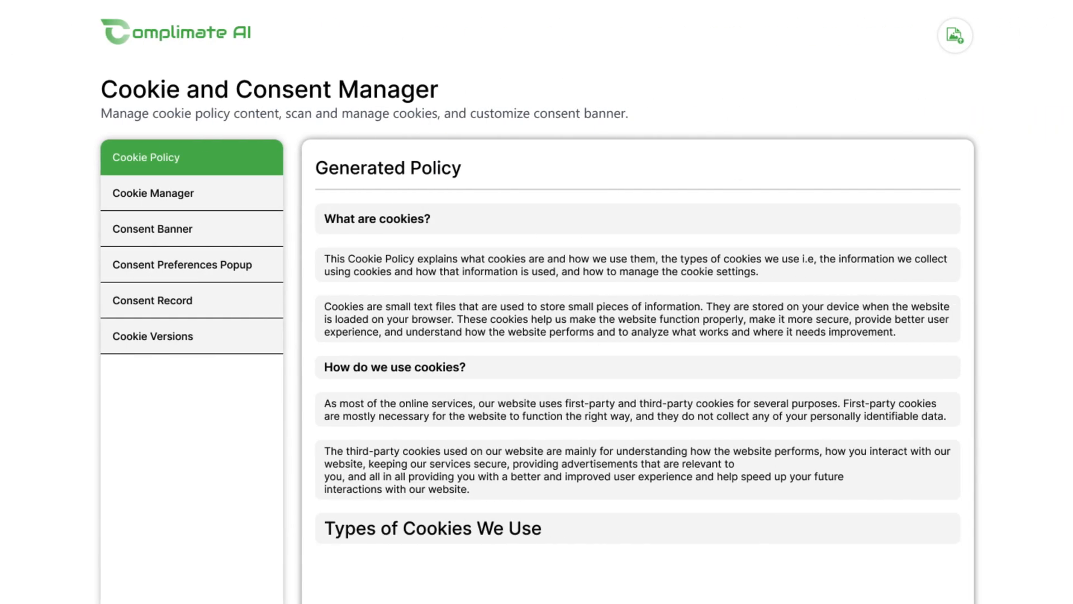
pyautogui.click(953, 35)
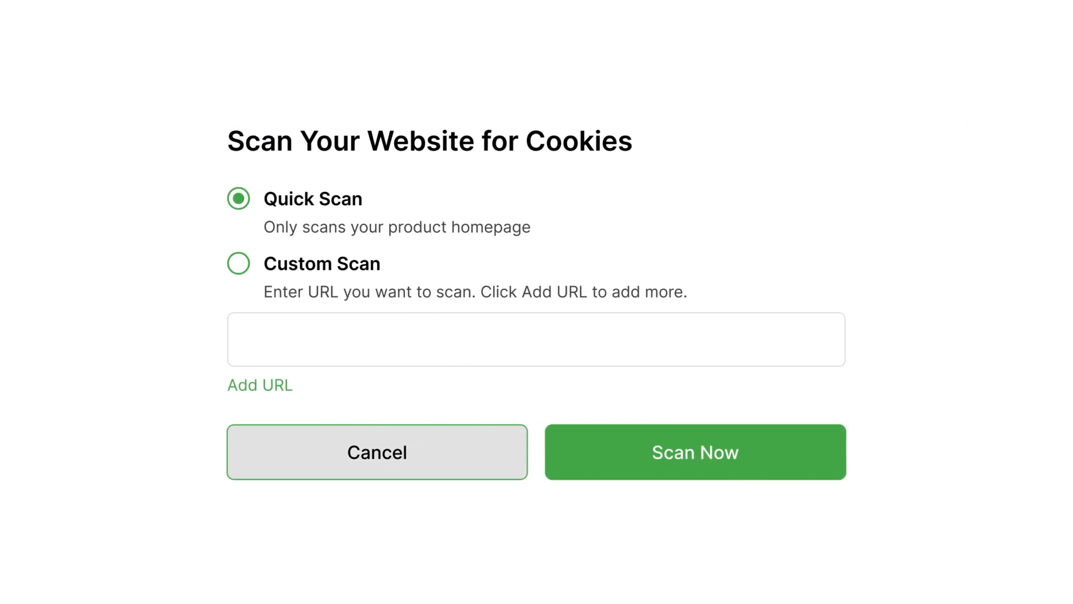
pyautogui.write('www.mydomai')
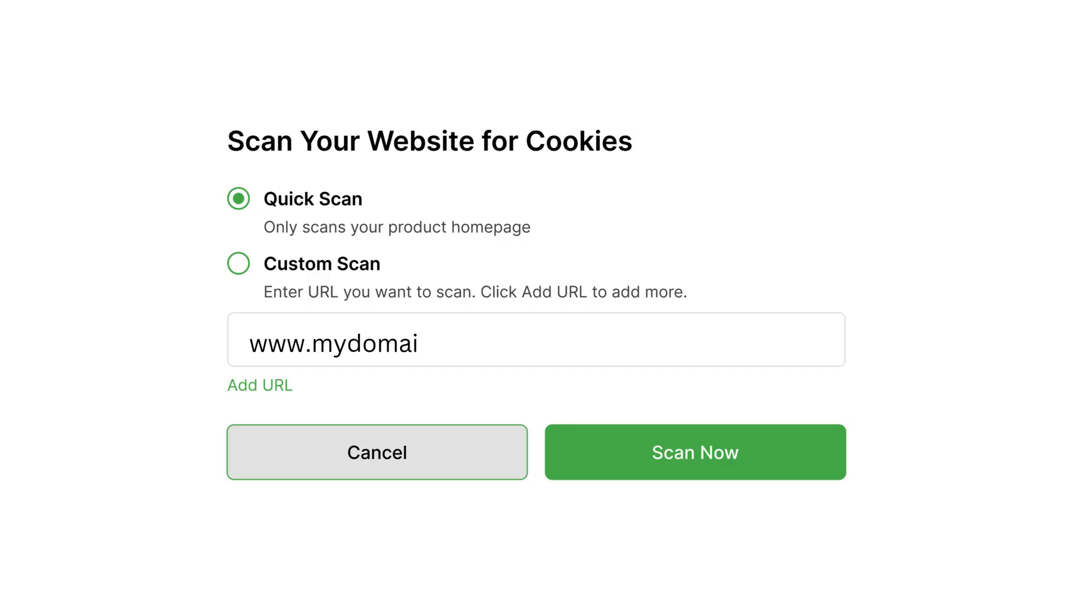
pyautogui.click(694, 452)
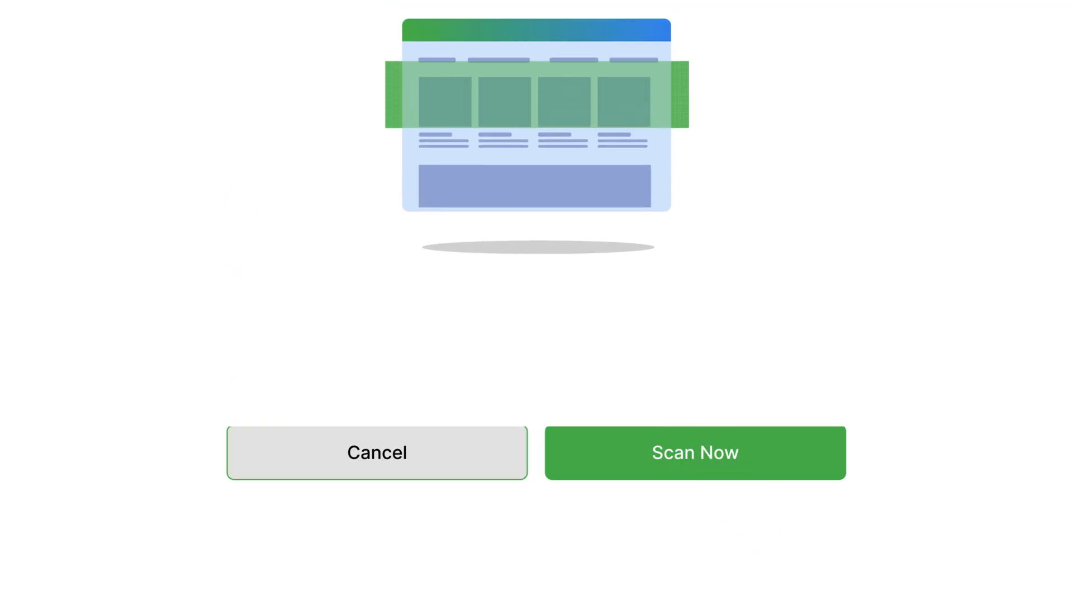
# - View the published cookie policy page, then go to Consent Banner settings
pyautogui.click(694, 452)
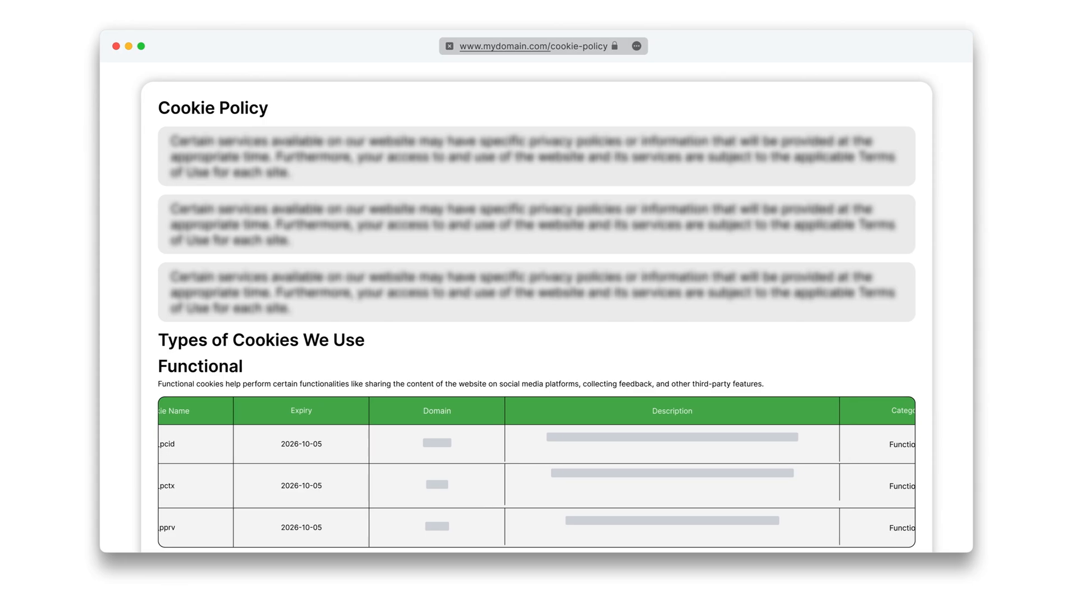
pyautogui.click(152, 229)
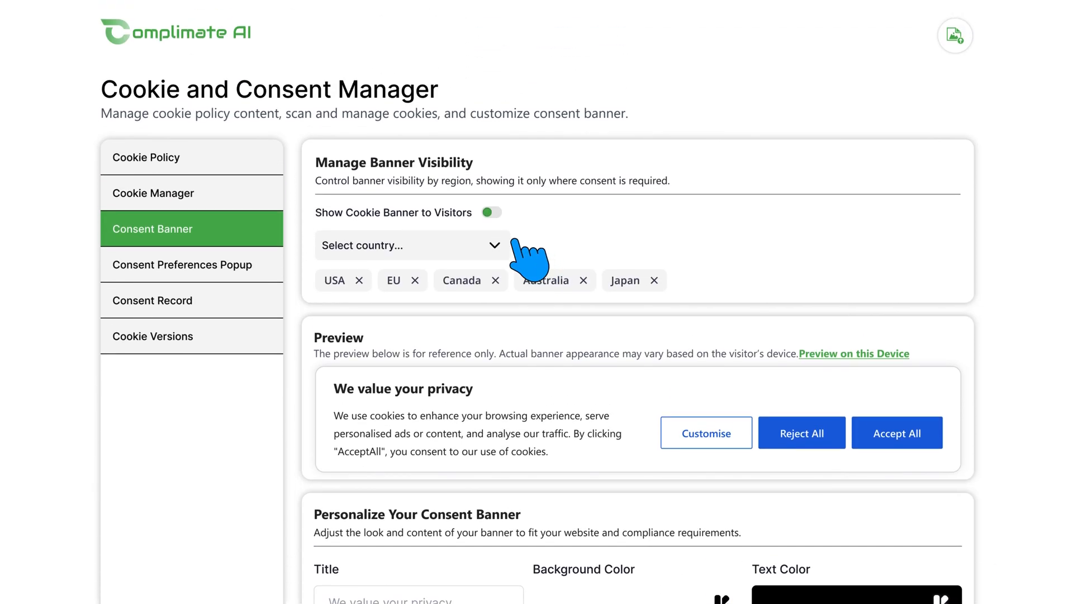
# - Target the banner to USA, EU, Canada, Australia, Japan, preview it, customise, accept all
pyautogui.click(492, 213)
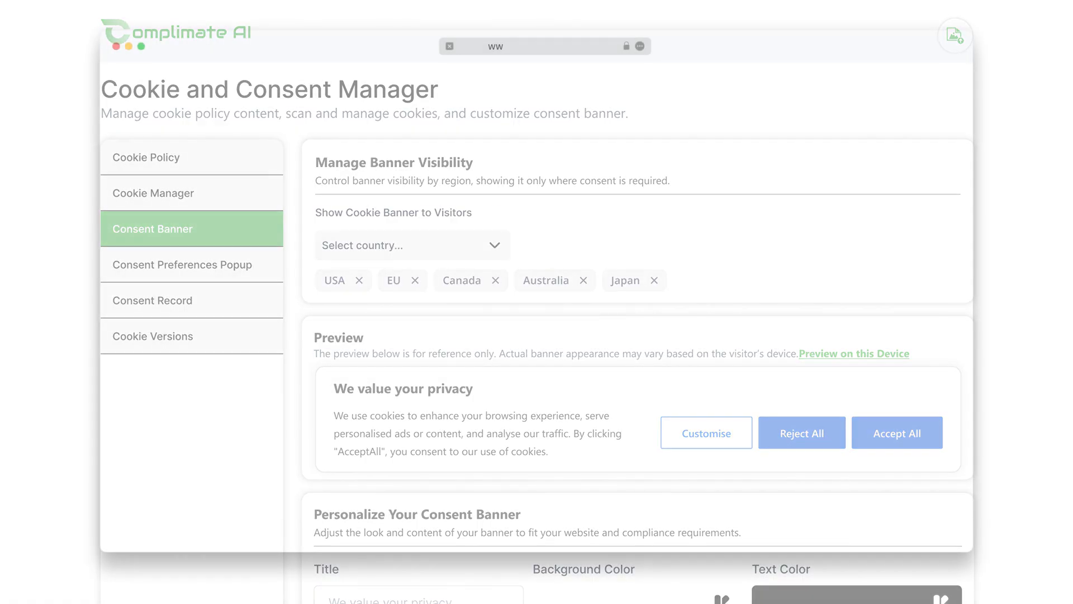
pyautogui.click(853, 354)
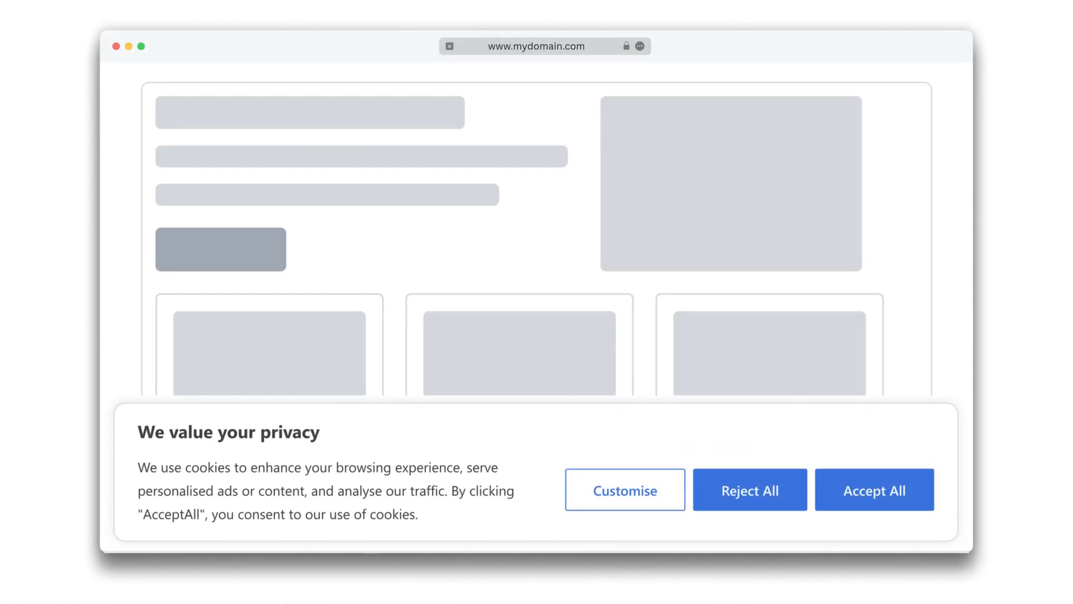
pyautogui.click(624, 490)
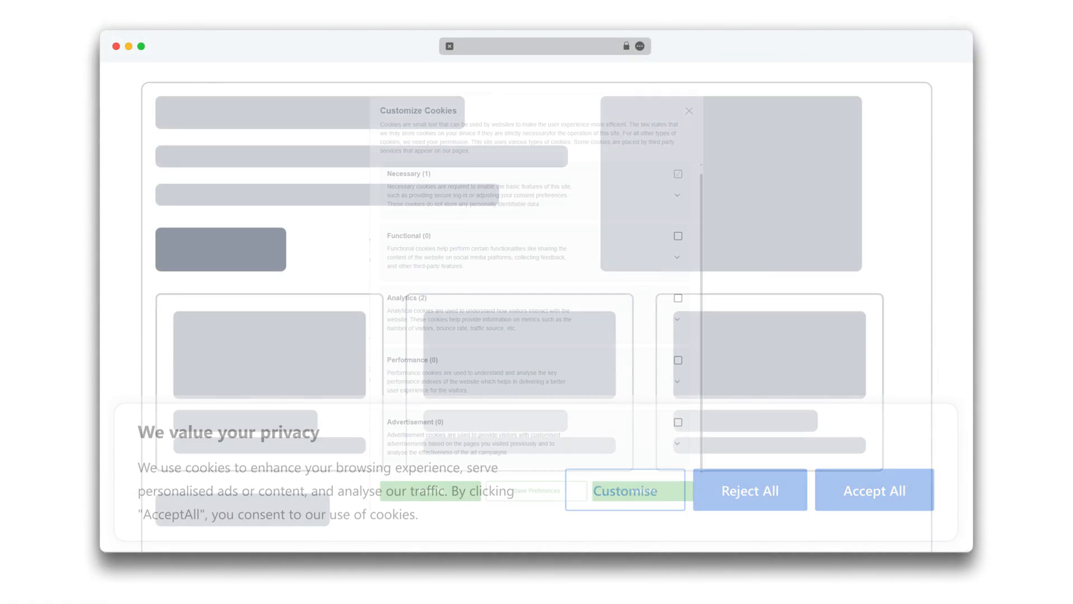
pyautogui.click(623, 490)
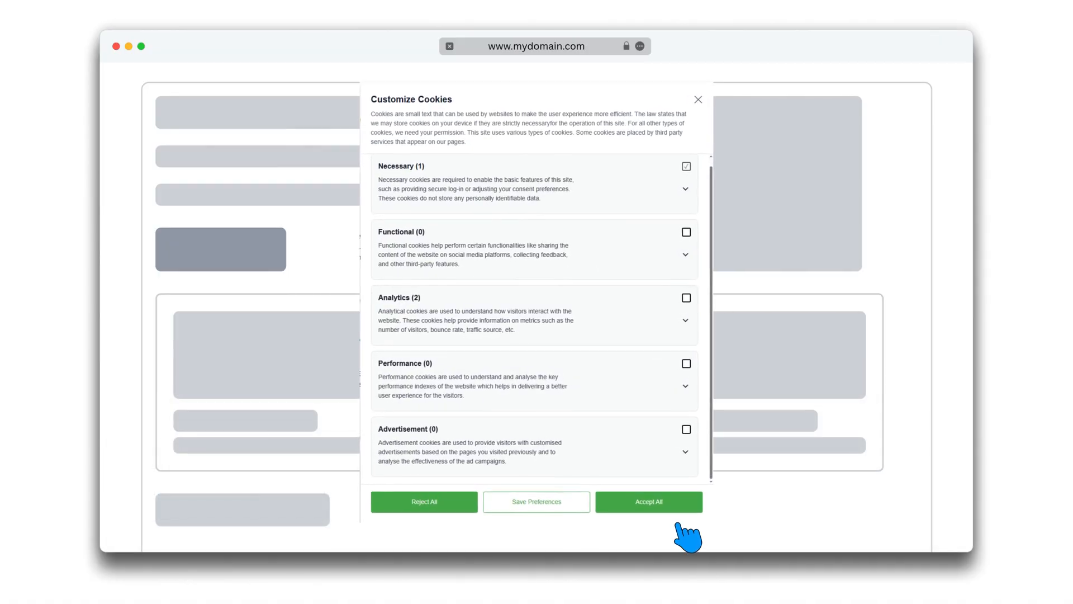
pyautogui.click(647, 502)
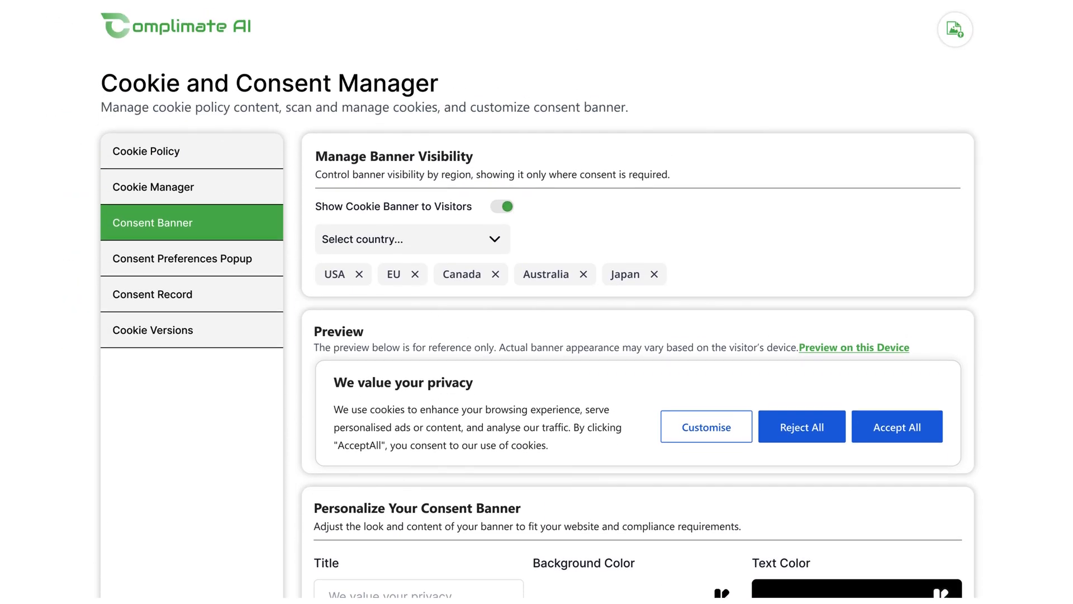
# - Scroll to Personalize Your Consent Banner to apply the light blue background and blue buttons
pyautogui.scroll(-3)
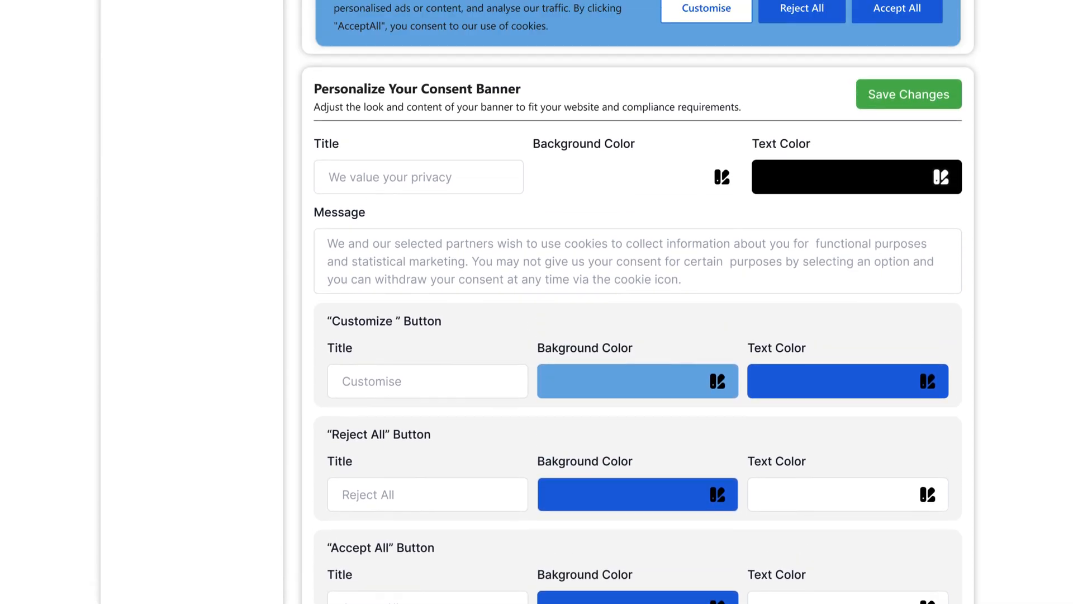
pyautogui.scroll(-3)
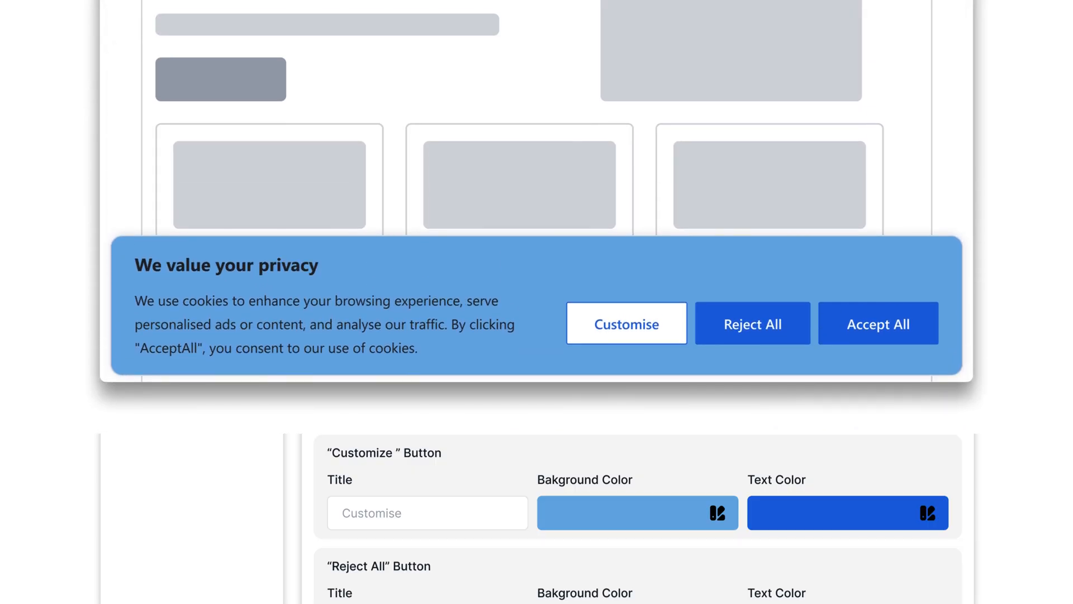